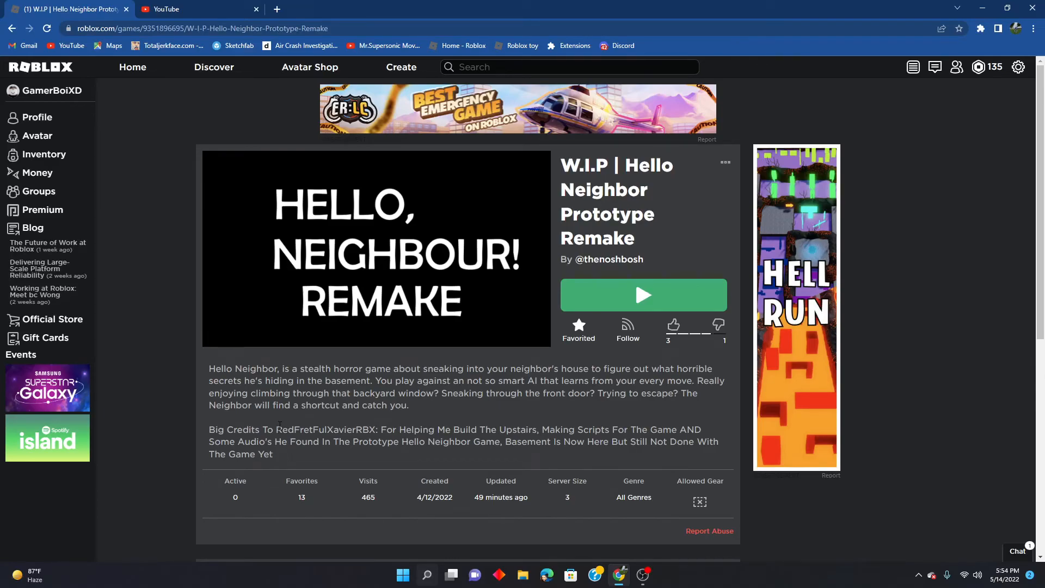
Step: Launch Hello Neighbor Prototype Remake, reach the basement and dismiss the Teleport Failed error with OK
double_click(286, 430)
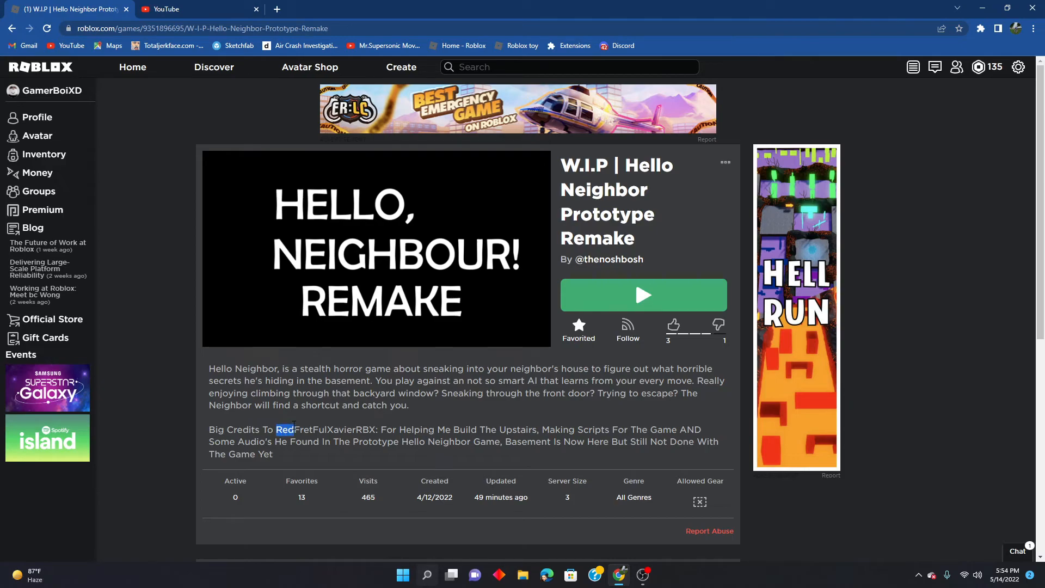
drag(284, 429, 372, 429)
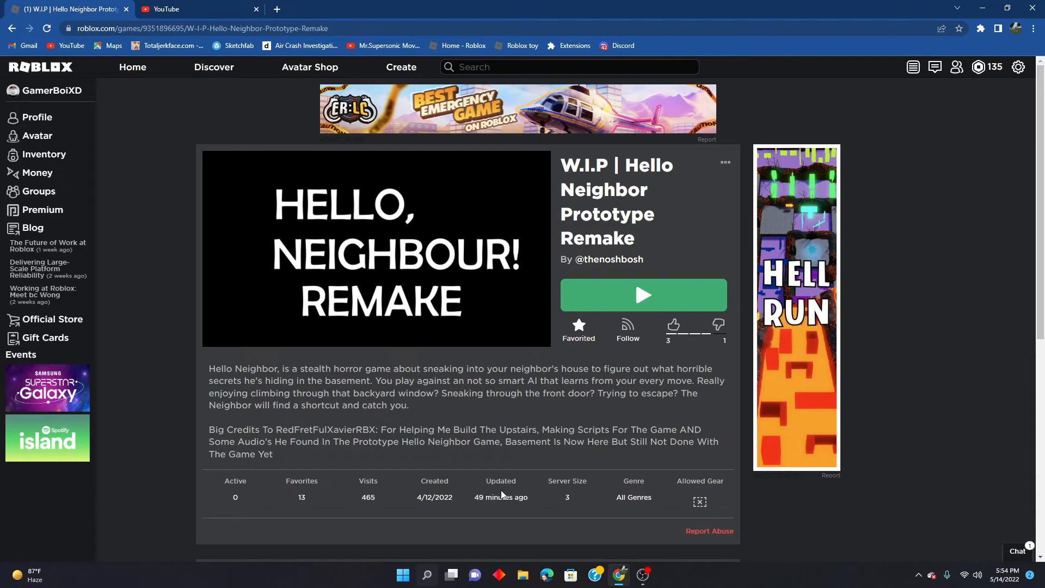
click(644, 295)
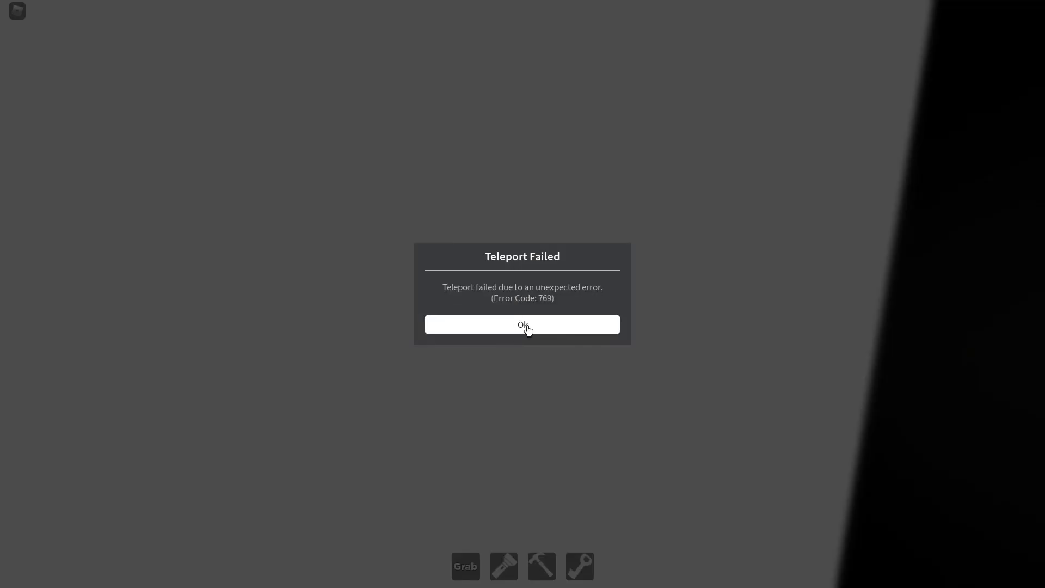
click(523, 325)
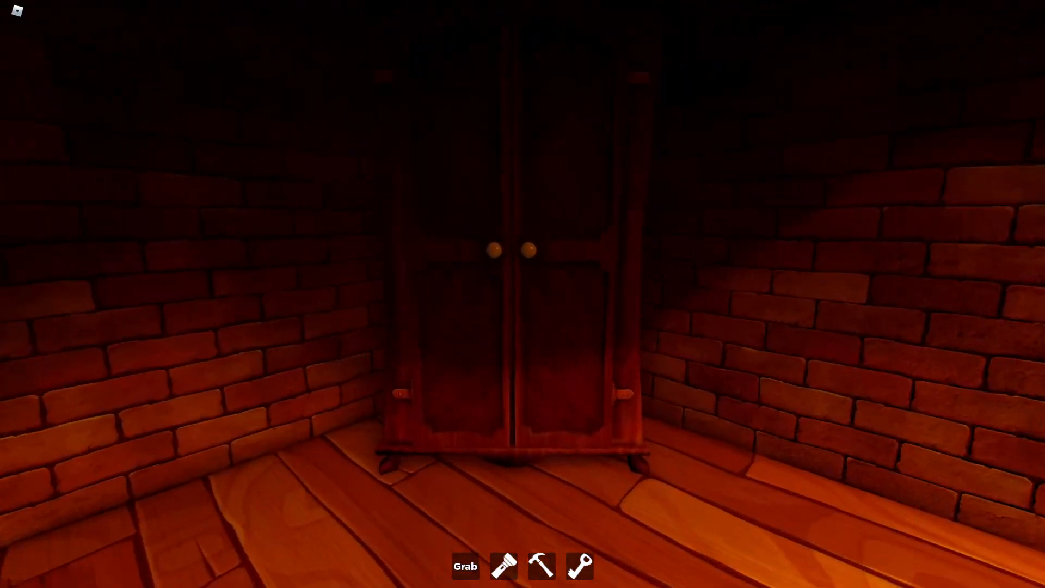